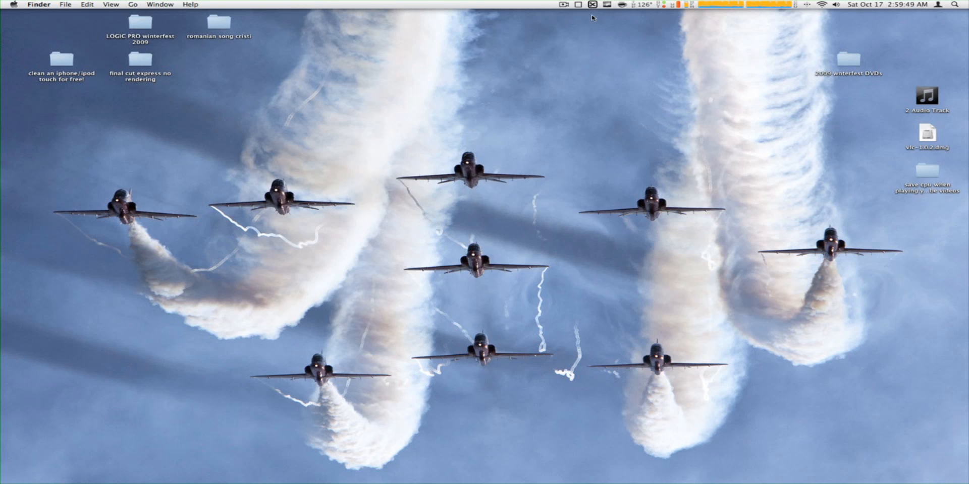
Step: Open InstantShot!'s menu-bar capture options for full-screen JPEG output, passing Camouflage
click(591, 5)
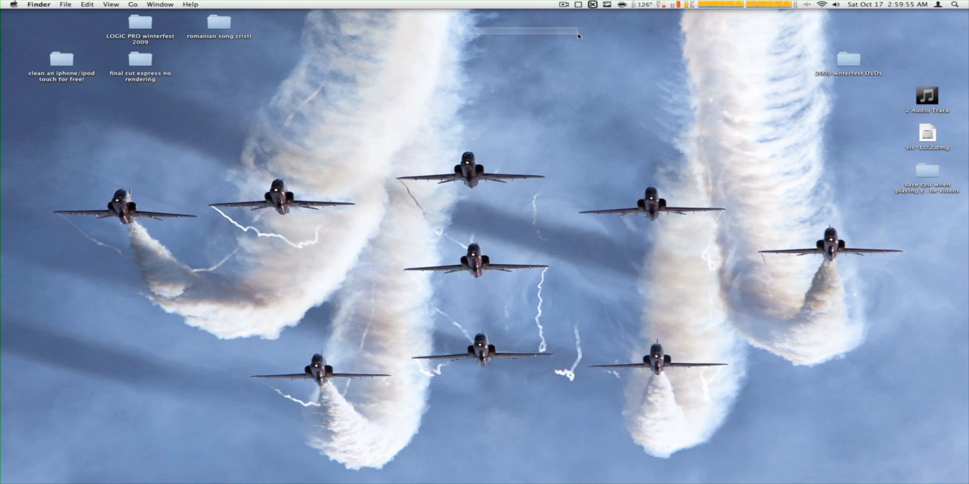
click(601, 4)
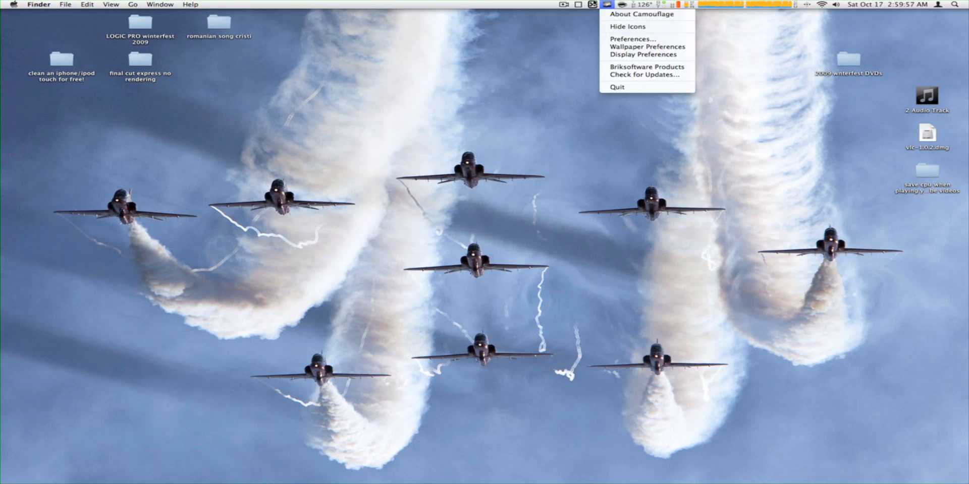
click(591, 5)
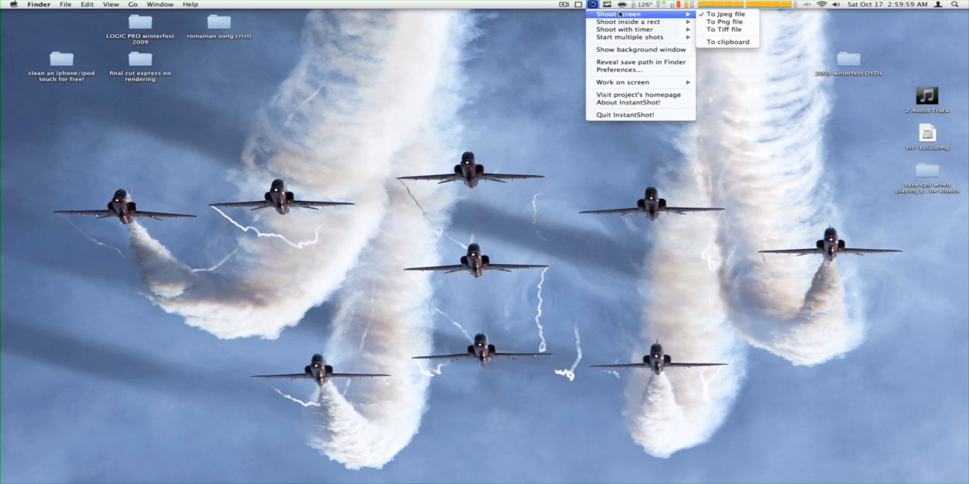
mouse_move(623, 23)
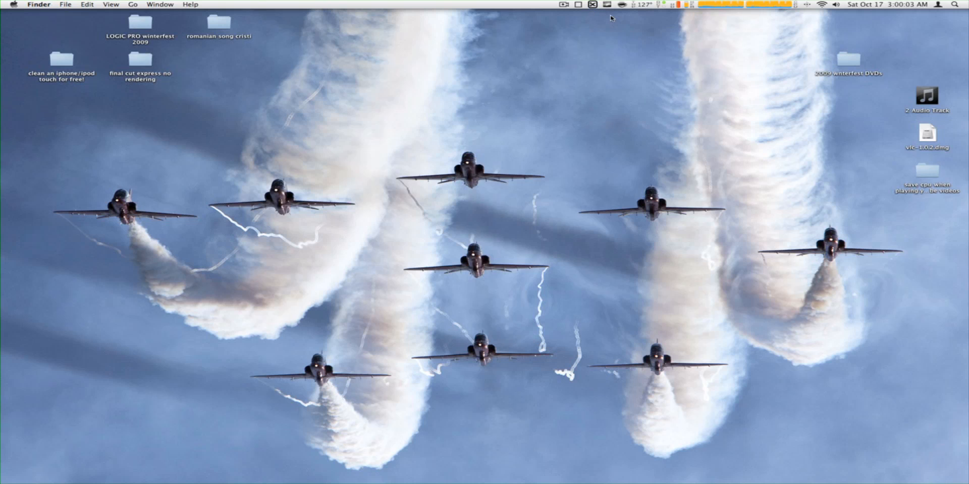
mouse_move(602, 101)
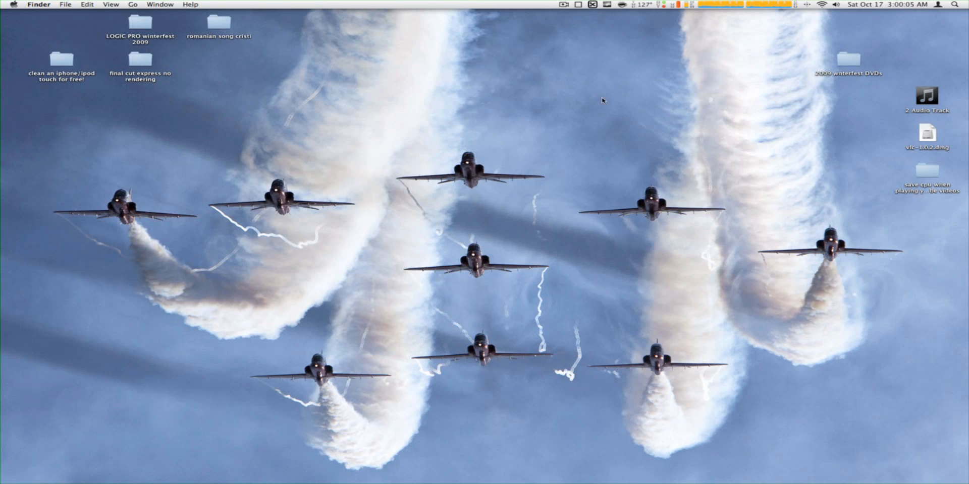
mouse_move(847, 59)
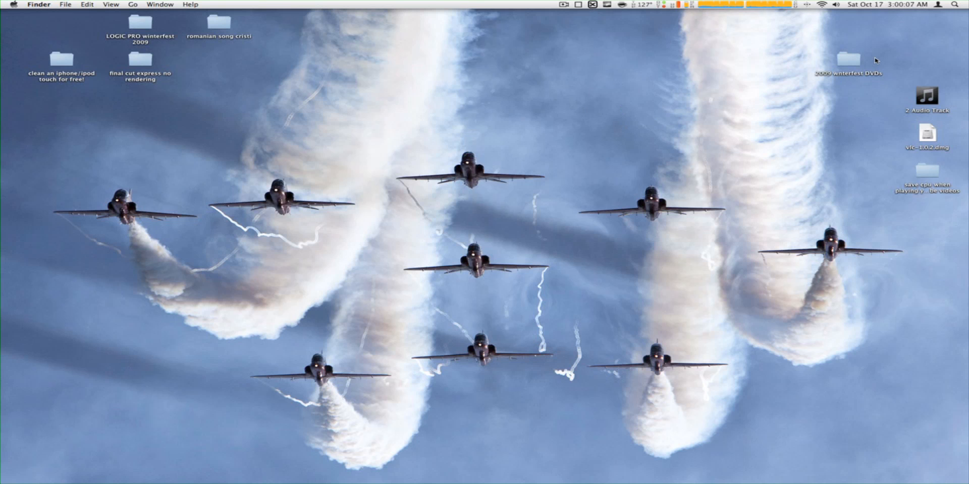
mouse_move(786, 70)
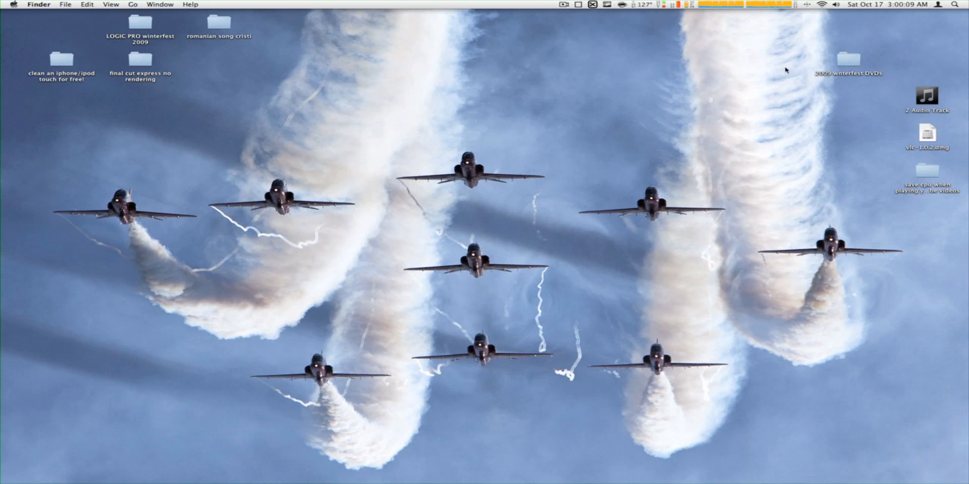
Step: Open InstantShot! preferences and drag ishot-1.jpg from the home folder onto the desktop
click(591, 6)
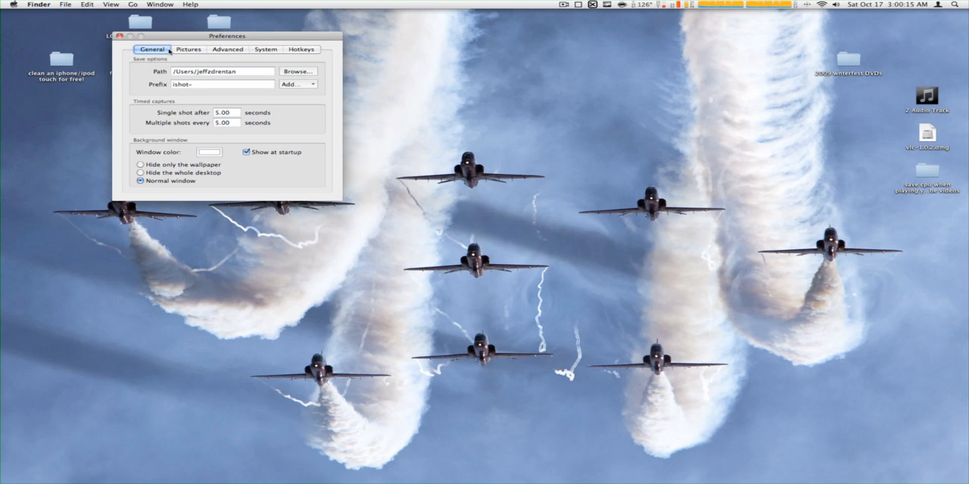
click(121, 36)
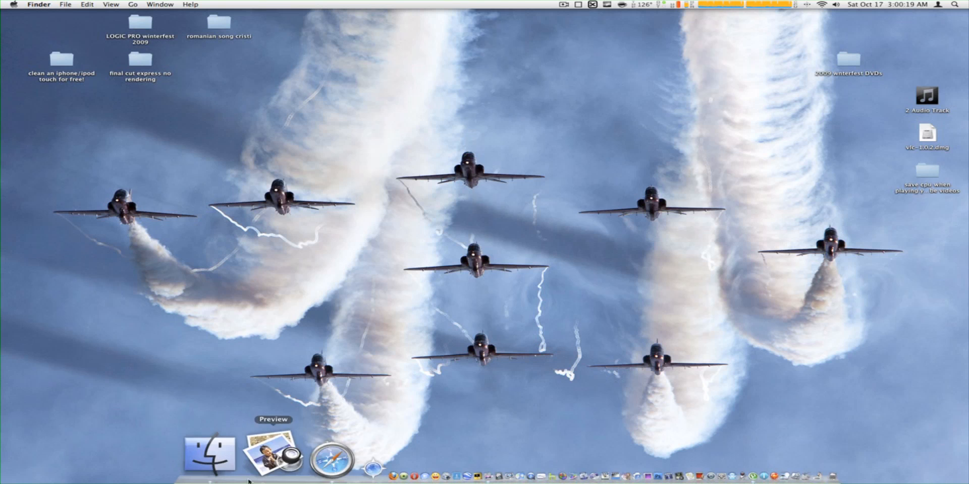
click(204, 455)
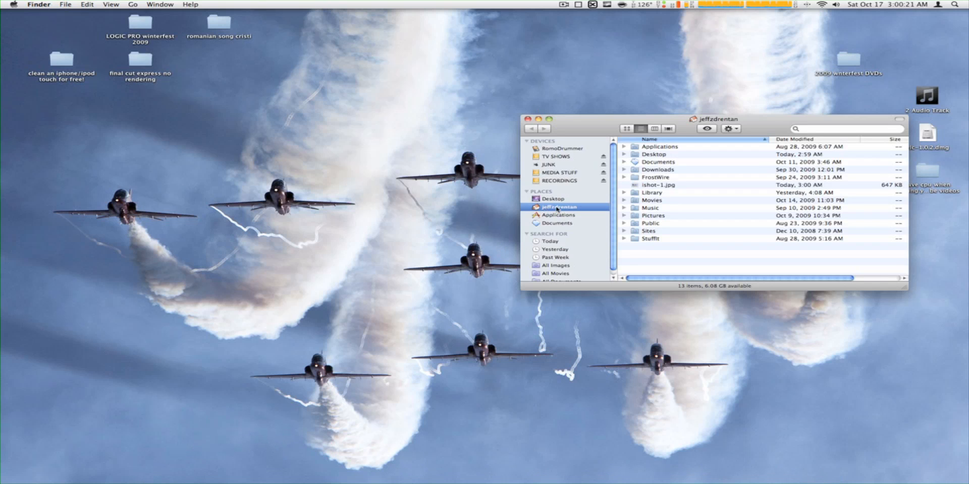
drag(658, 185, 573, 48)
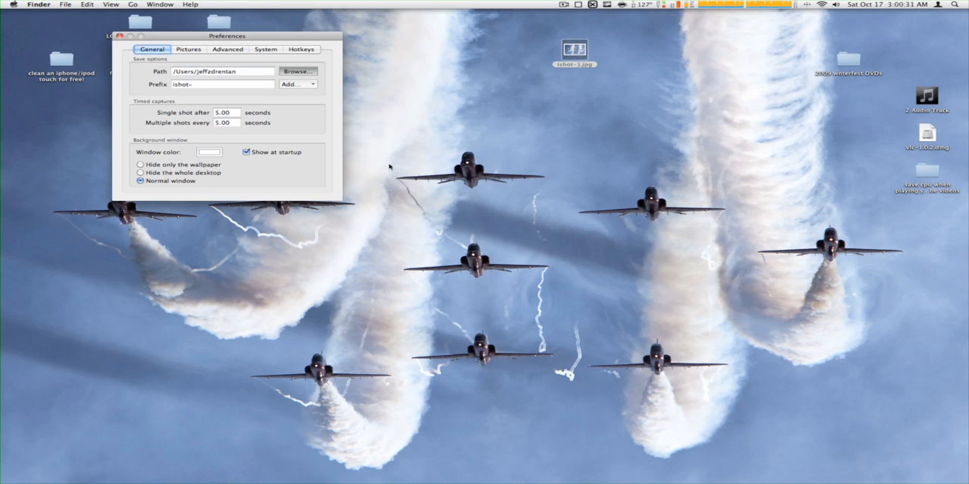
Step: Set InstantShot!'s screenshot save folder to Desktop and close preferences
click(298, 71)
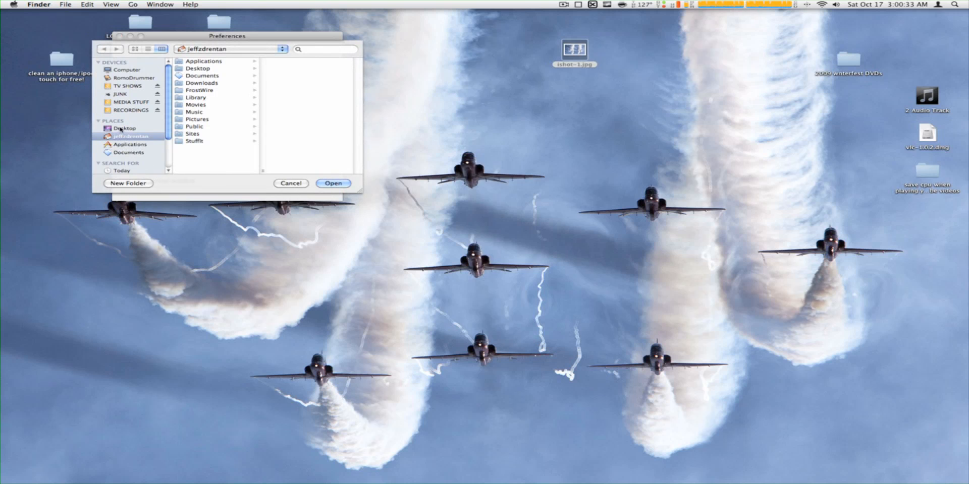
click(290, 183)
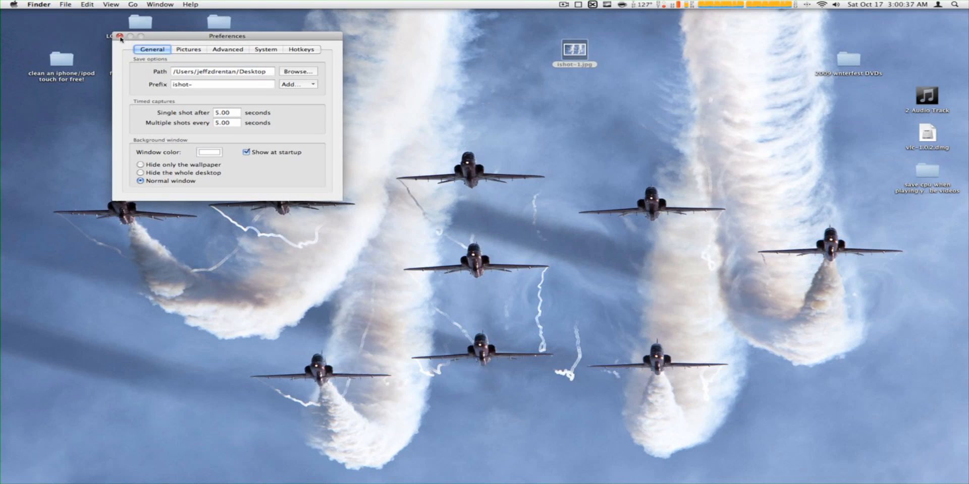
click(122, 35)
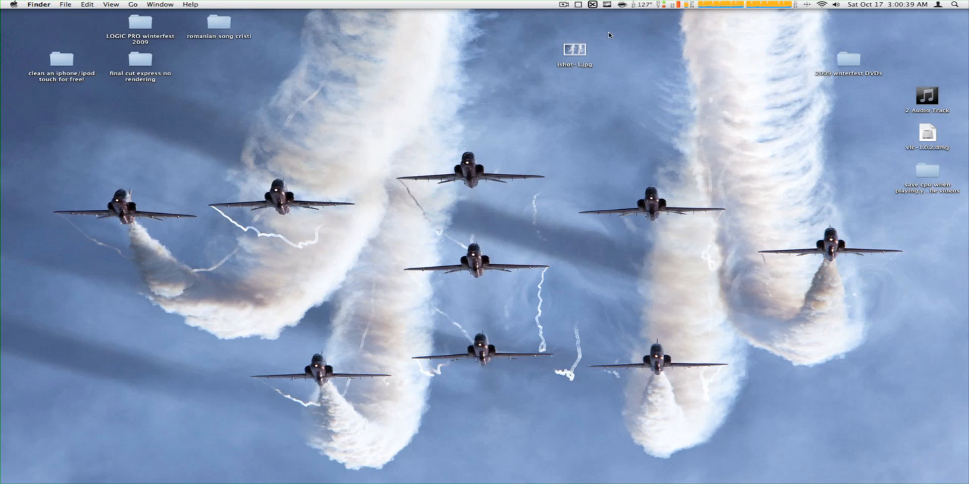
double_click(574, 48)
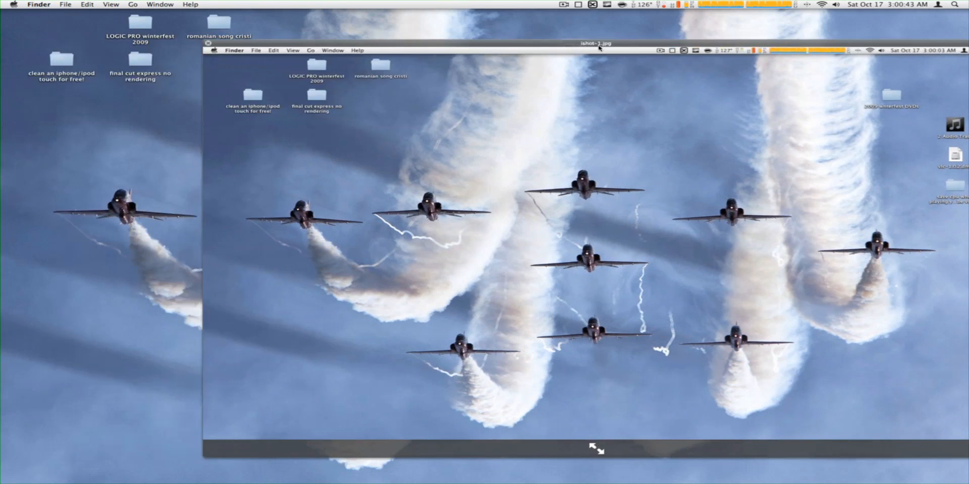
drag(594, 43, 475, 41)
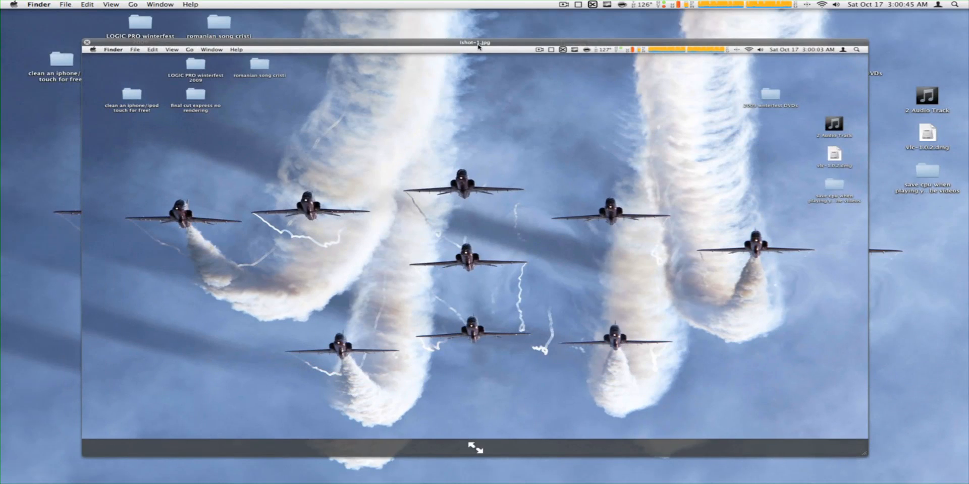
right_click(569, 50)
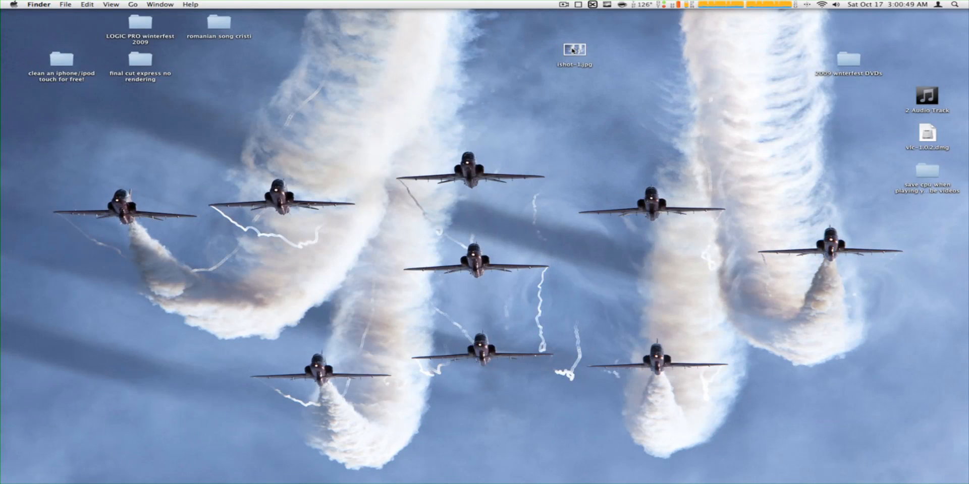
right_click(574, 49)
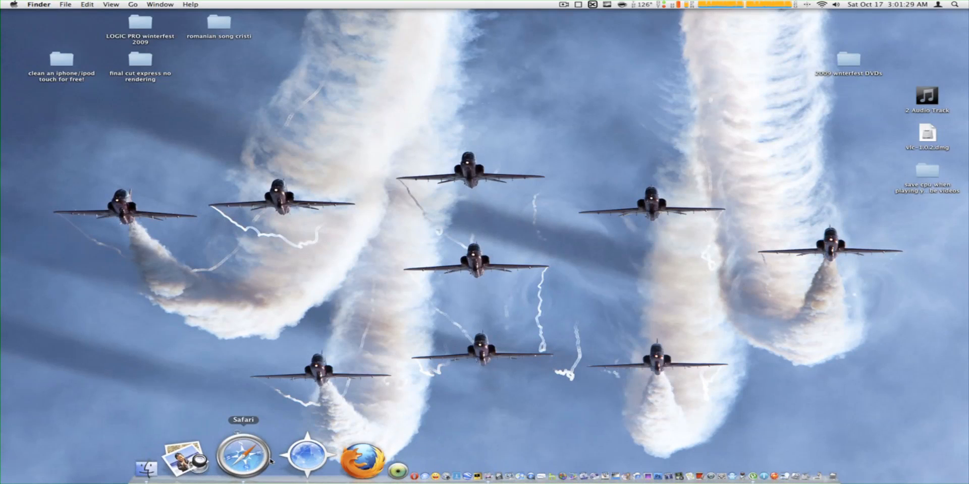
Step: Open Google's homepage in Safari and bring up InstantShot!'s capture menu
click(242, 457)
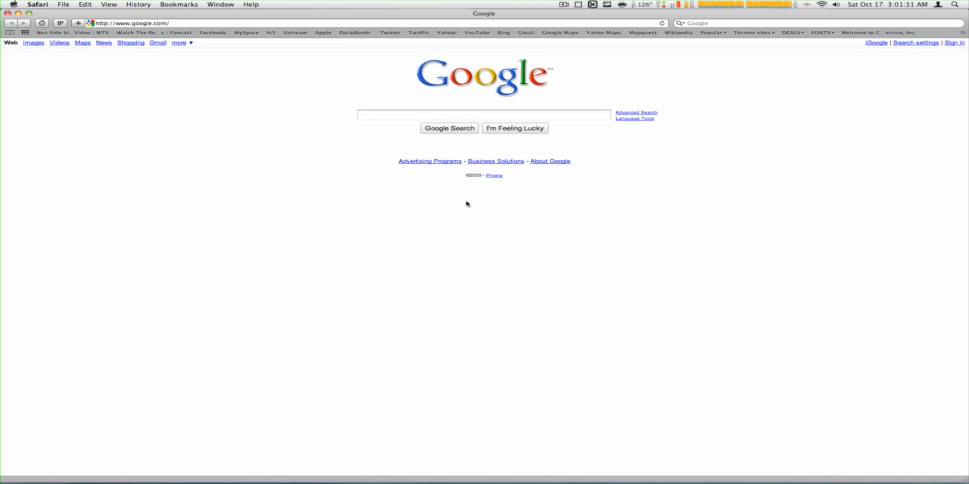
mouse_move(397, 99)
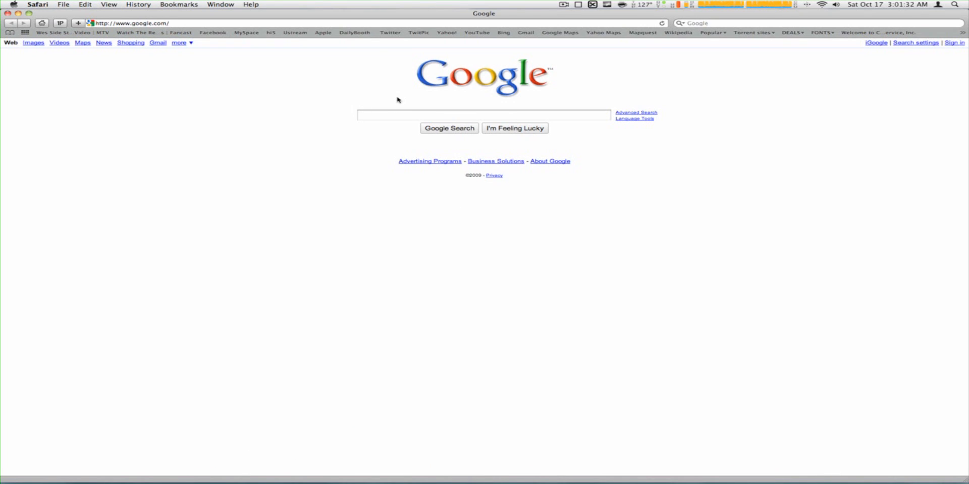
click(589, 4)
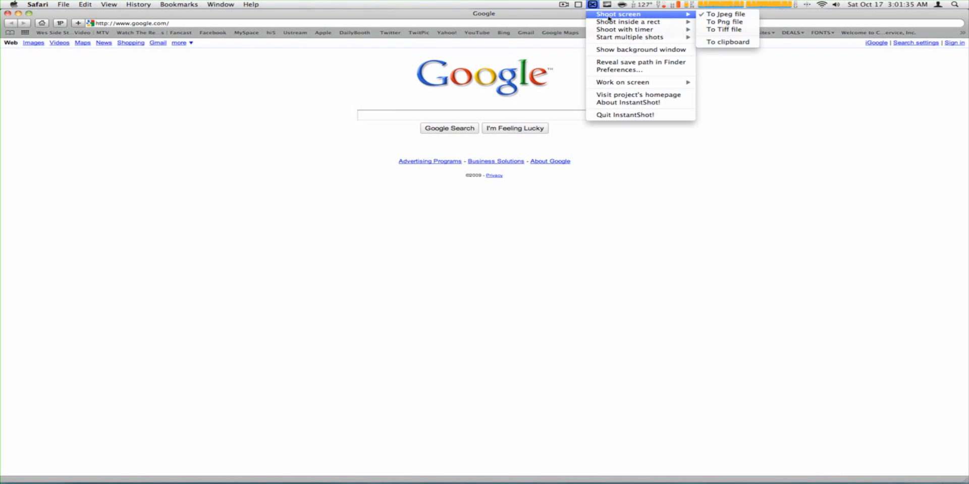
mouse_move(630, 22)
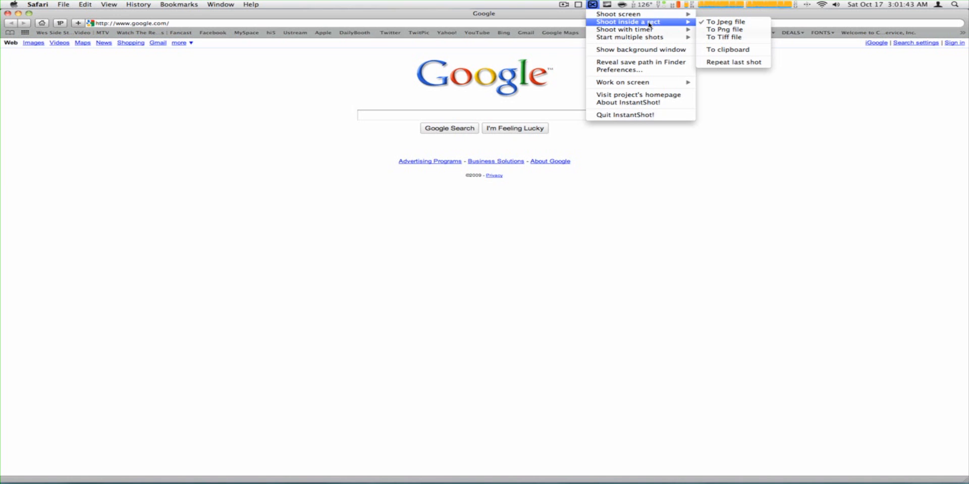
mouse_move(727, 22)
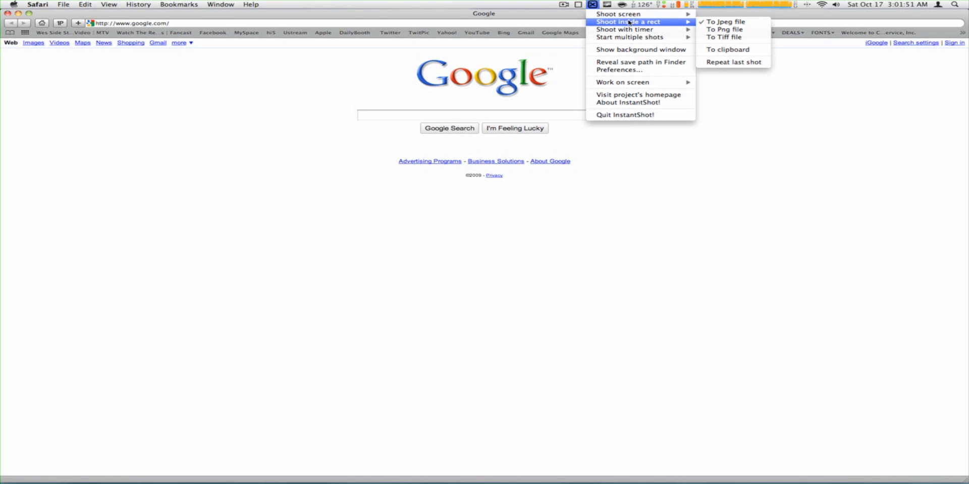
Step: Capture a JPEG rectangle around Google's logo and search box, then close the preview
click(727, 21)
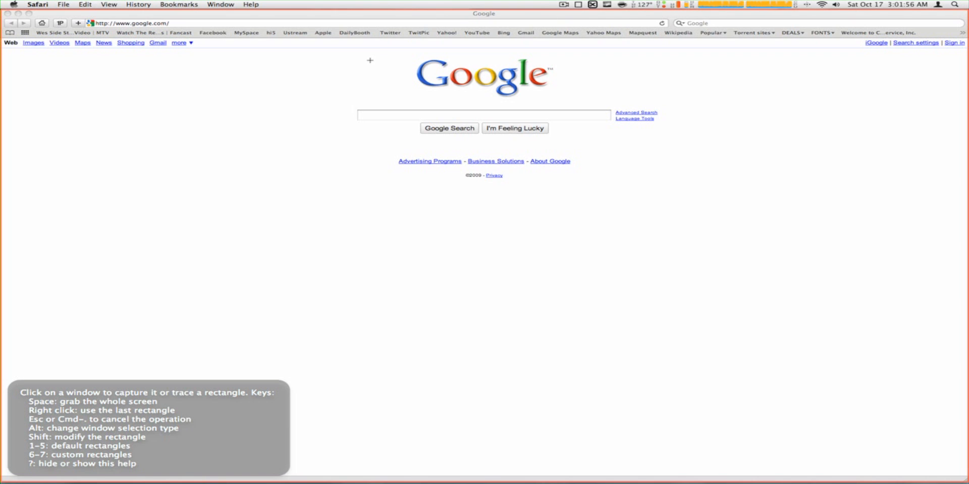
mouse_move(395, 62)
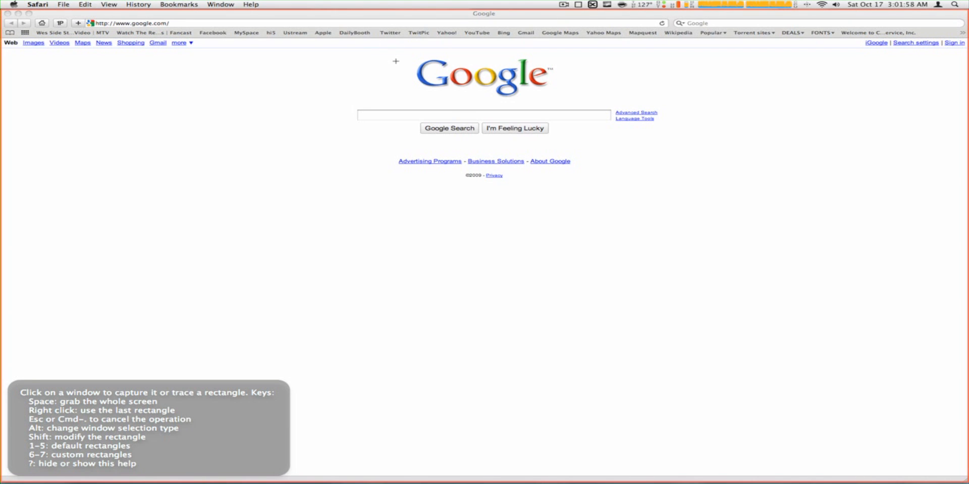
mouse_move(367, 63)
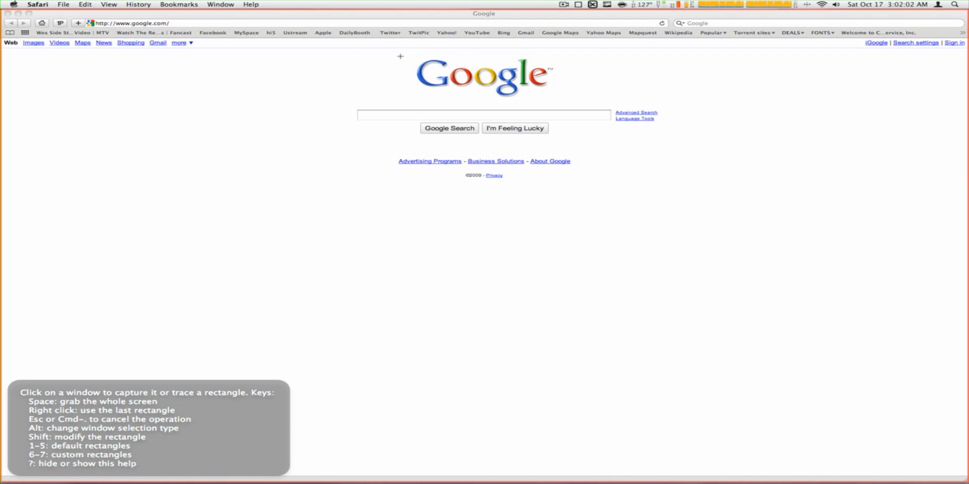
mouse_move(367, 67)
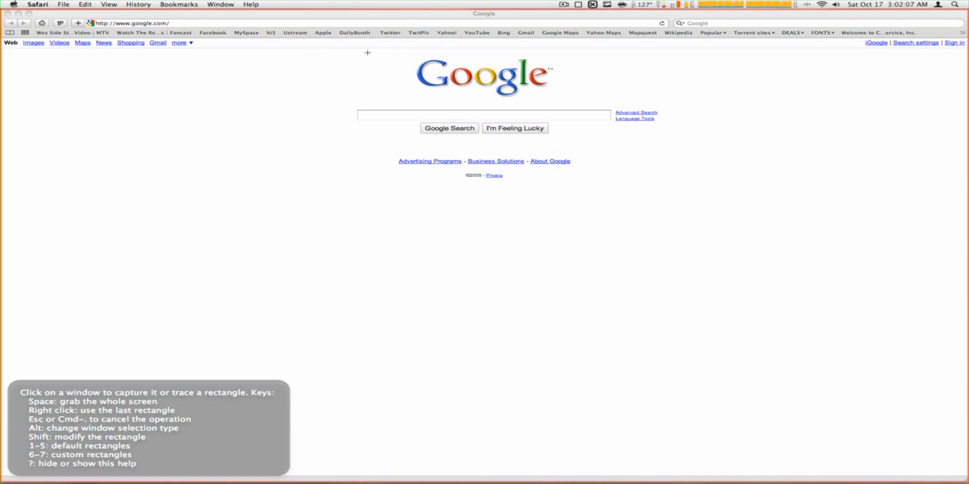
mouse_move(271, 52)
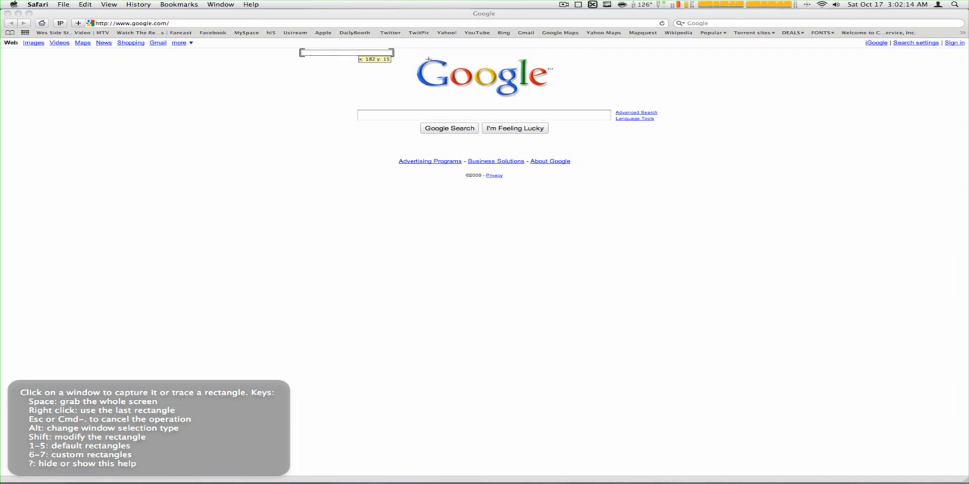
drag(300, 51, 668, 121)
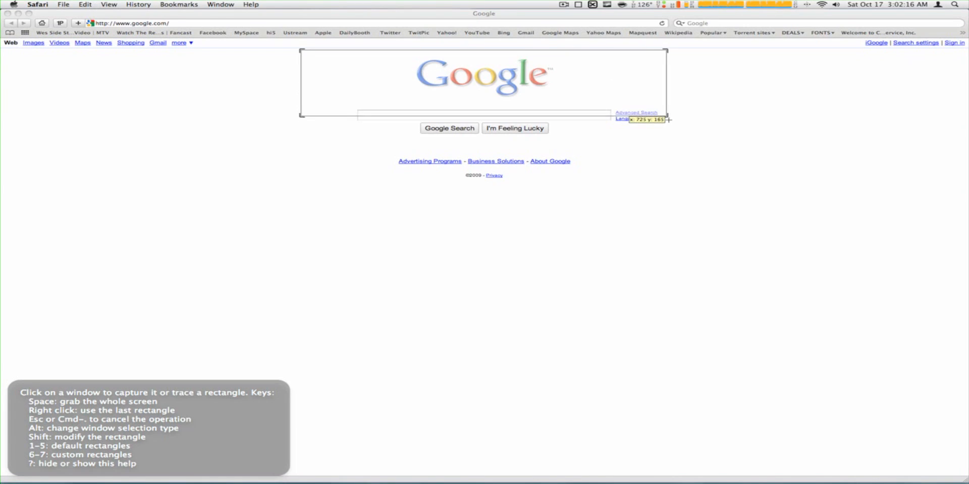
drag(669, 120, 715, 221)
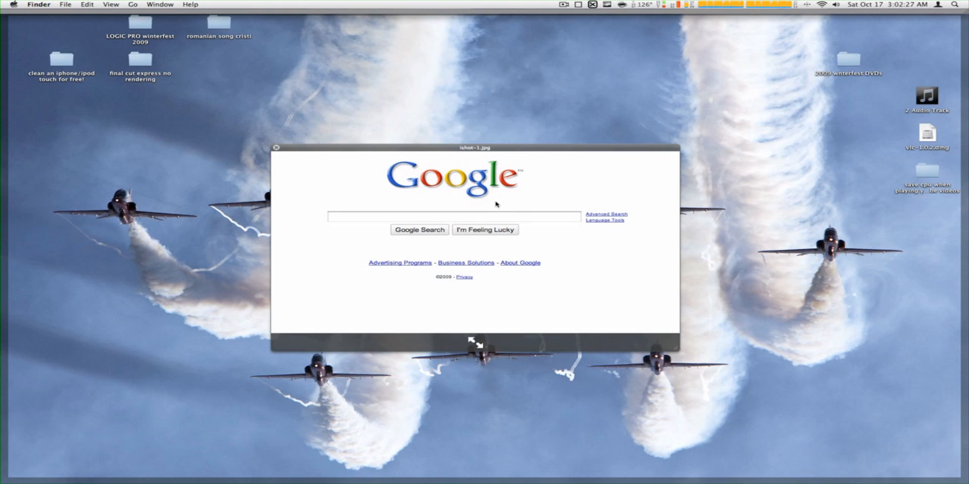
click(277, 147)
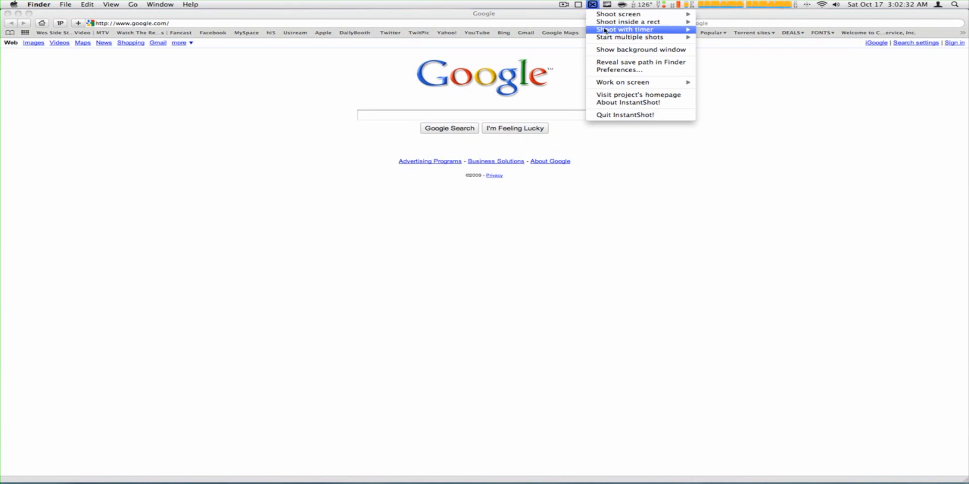
mouse_move(629, 29)
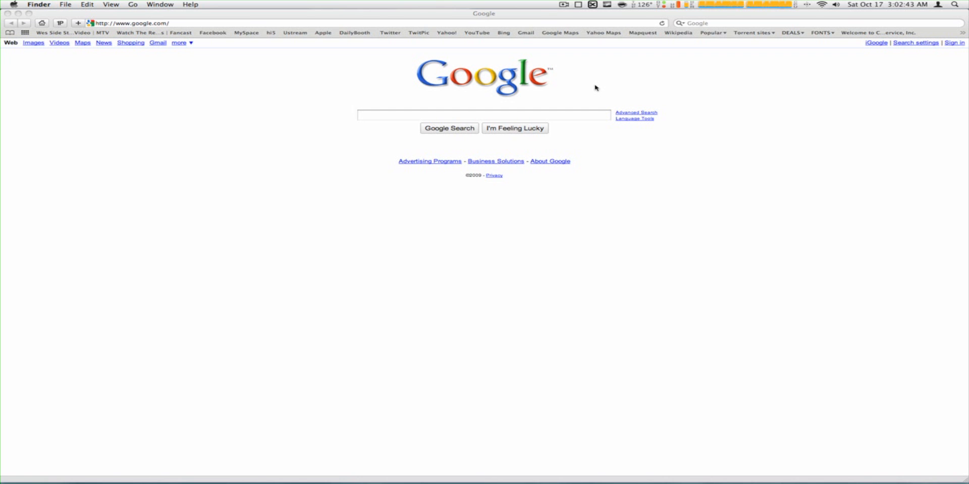
mouse_move(593, 89)
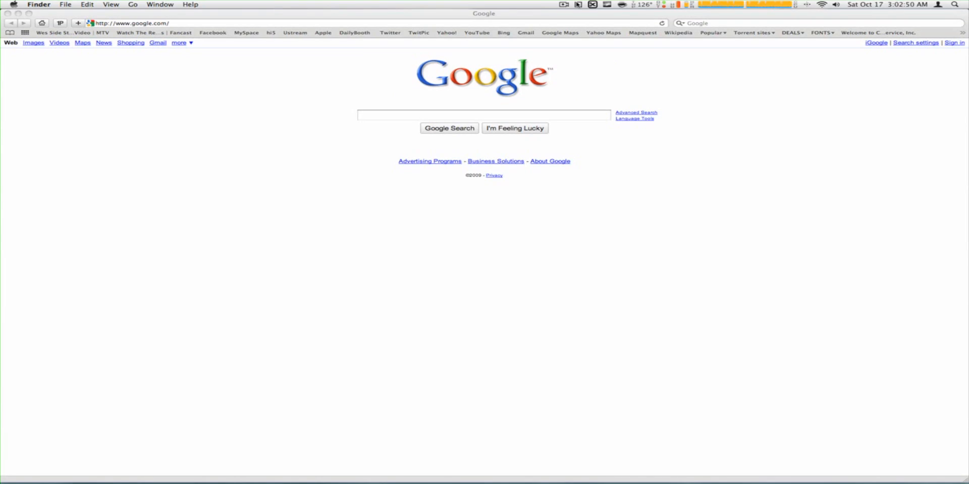
Step: Open the InstantShot! menu-bar menu to reach Shoot with timer
click(591, 3)
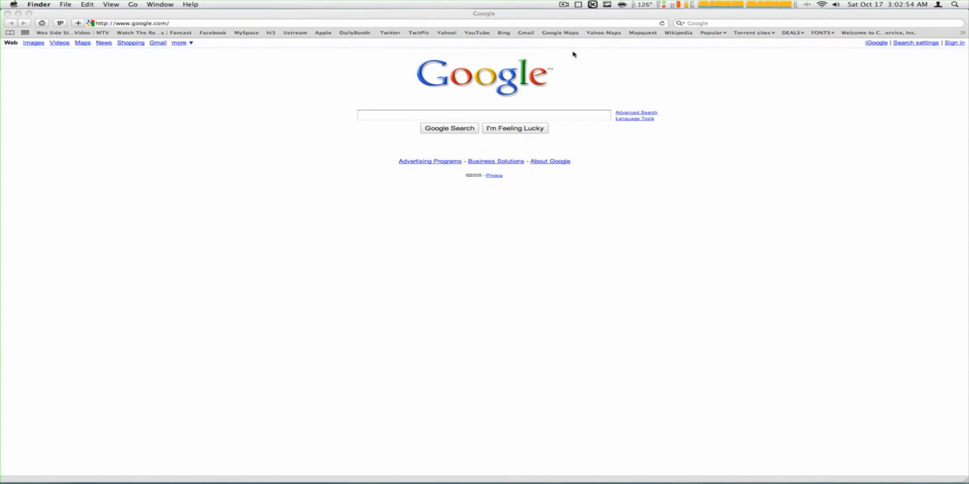
mouse_move(569, 46)
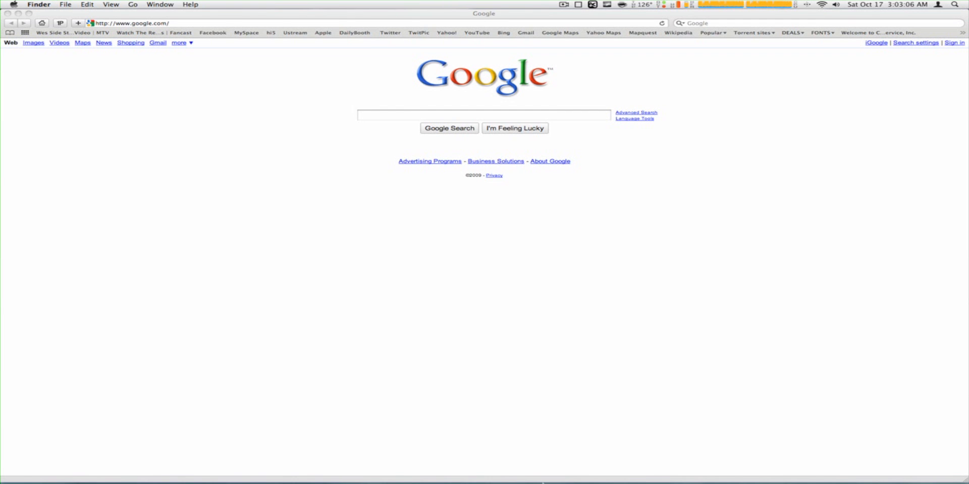
mouse_move(532, 441)
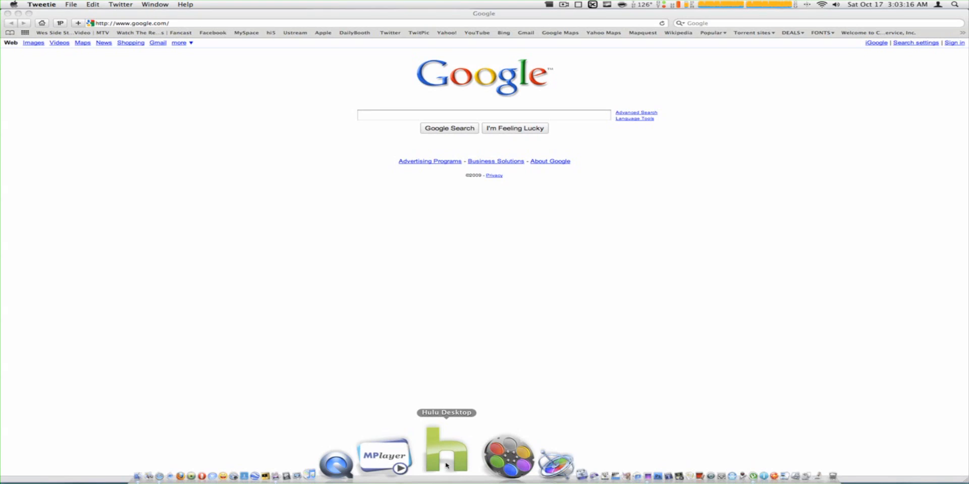
click(446, 455)
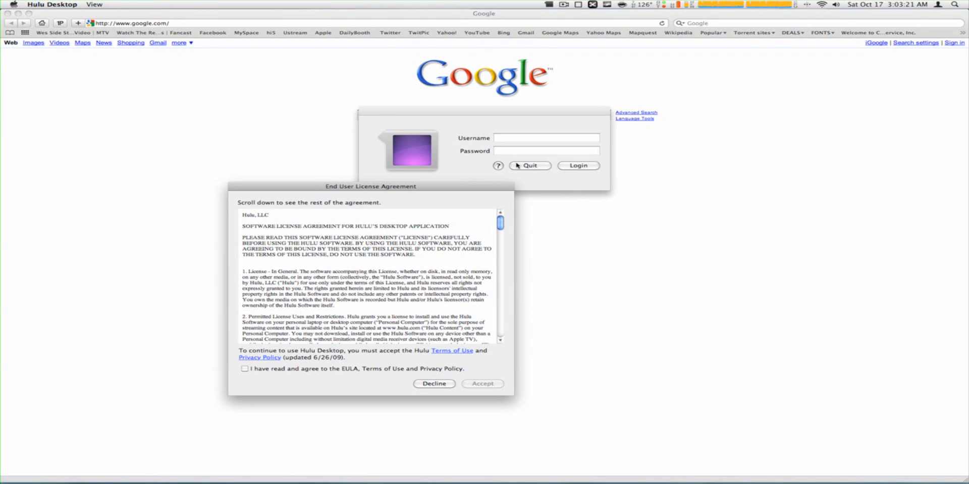
click(433, 384)
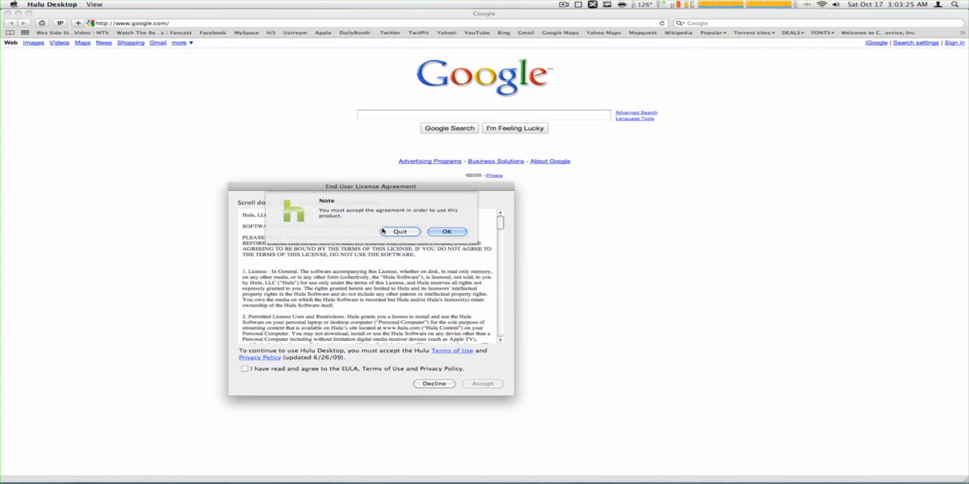
click(400, 231)
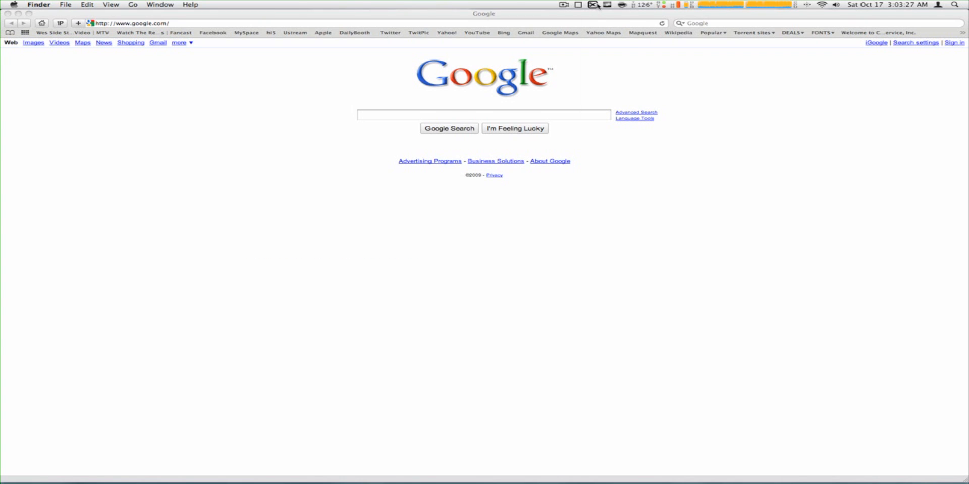
click(590, 4)
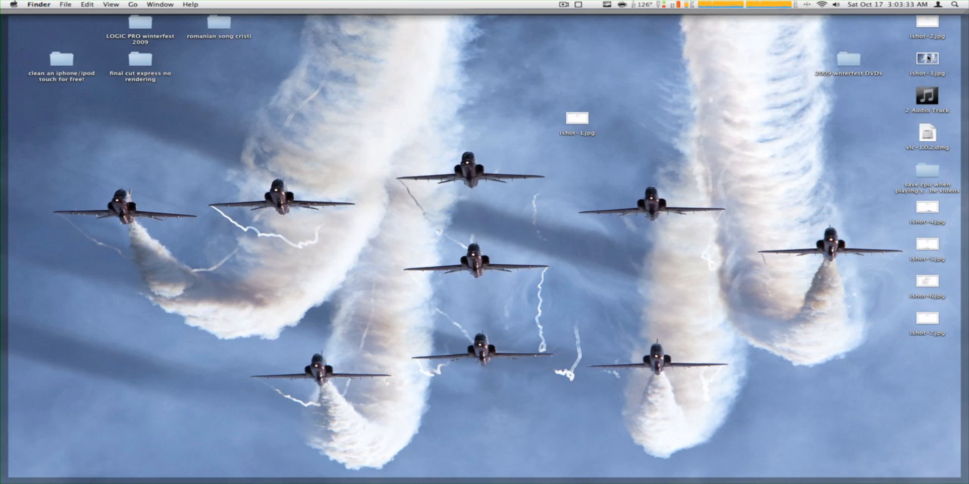
Step: Select the desktop ishot screenshots, step through their Quick Look previews, then trash them
drag(926, 56, 720, 122)
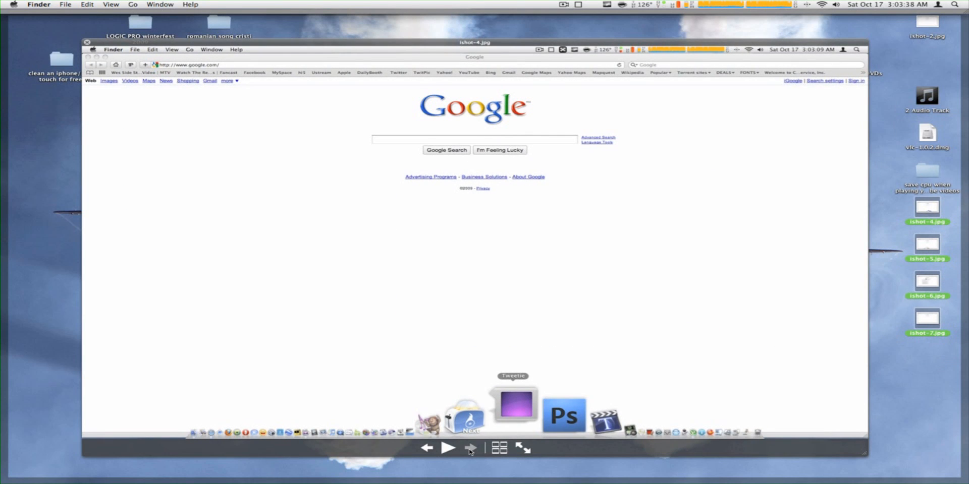
click(513, 406)
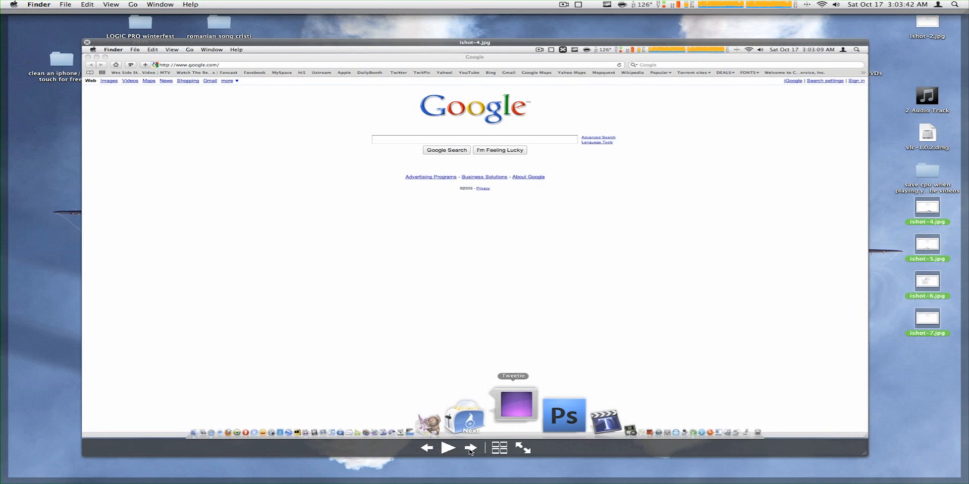
click(513, 412)
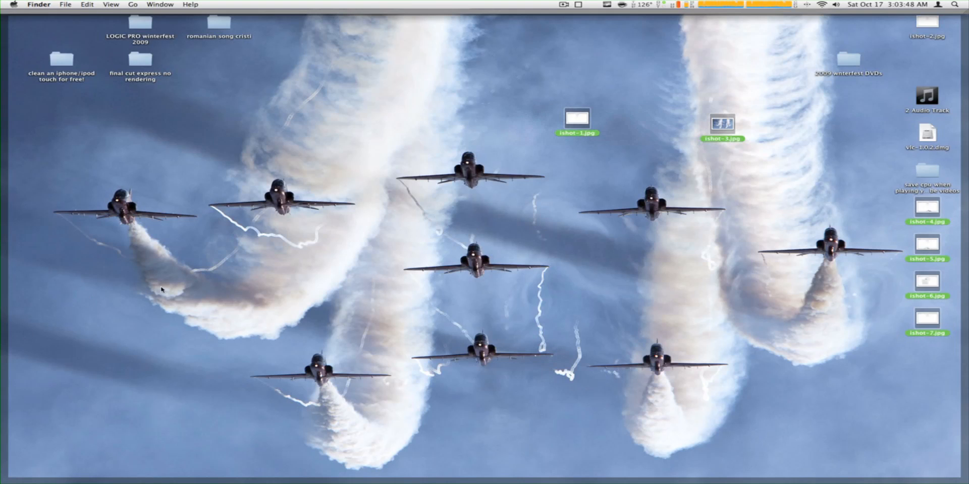
click(922, 24)
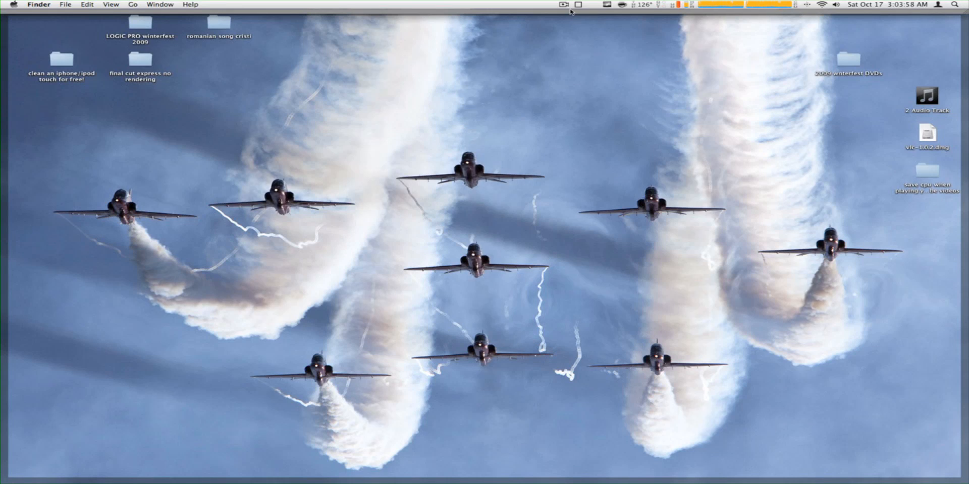
mouse_move(562, 33)
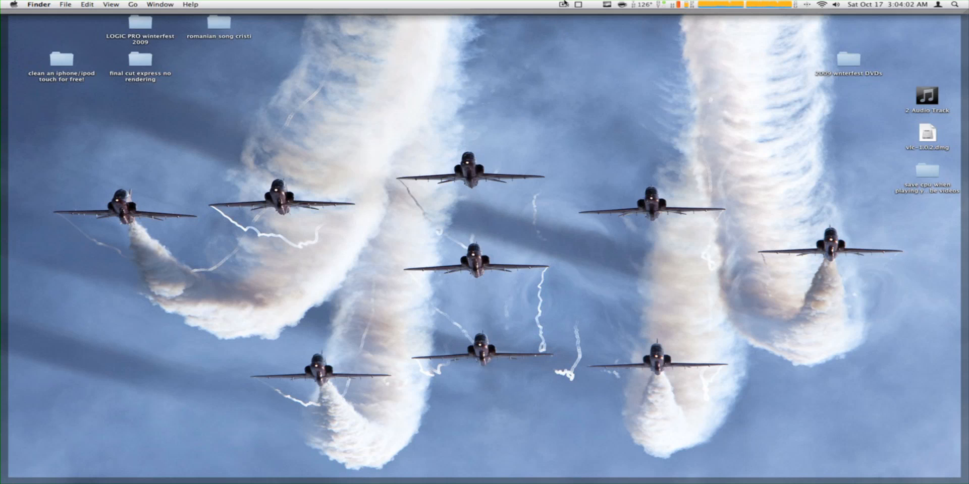
Step: Open a menu-bar menu on the now-empty desktop
click(565, 5)
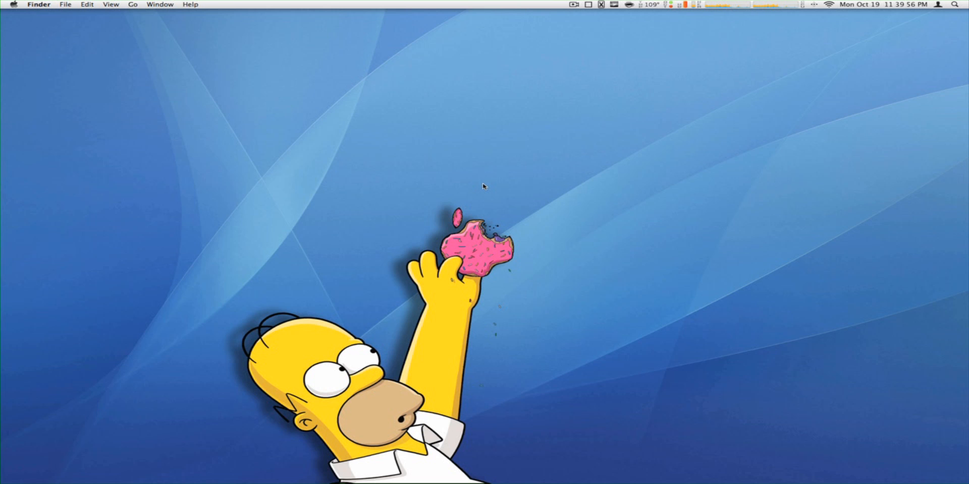
mouse_move(584, 50)
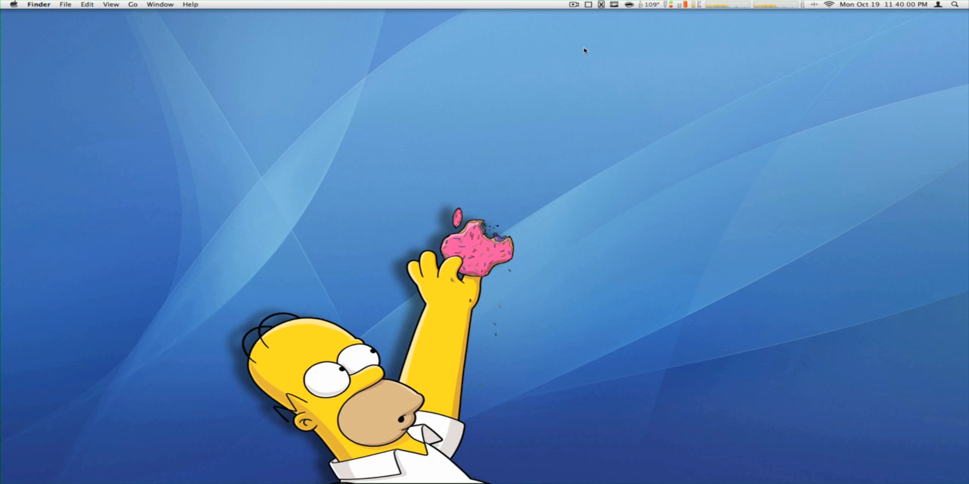
Step: Enable Show background window in InstantShot!, covering the desktop with a white window
click(597, 5)
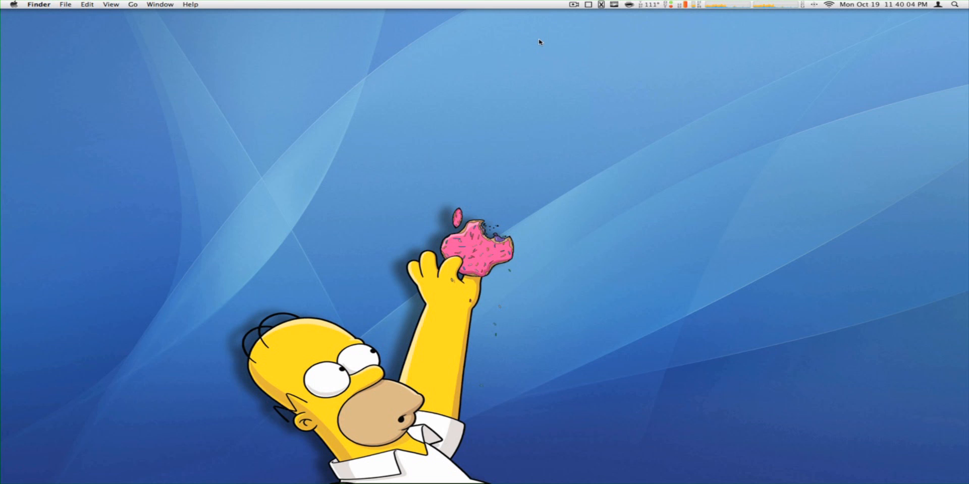
mouse_move(599, 32)
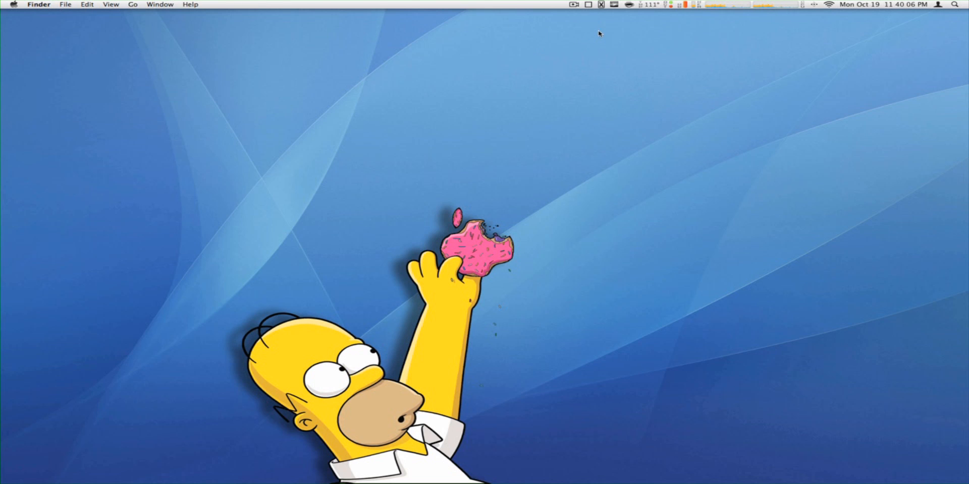
click(599, 5)
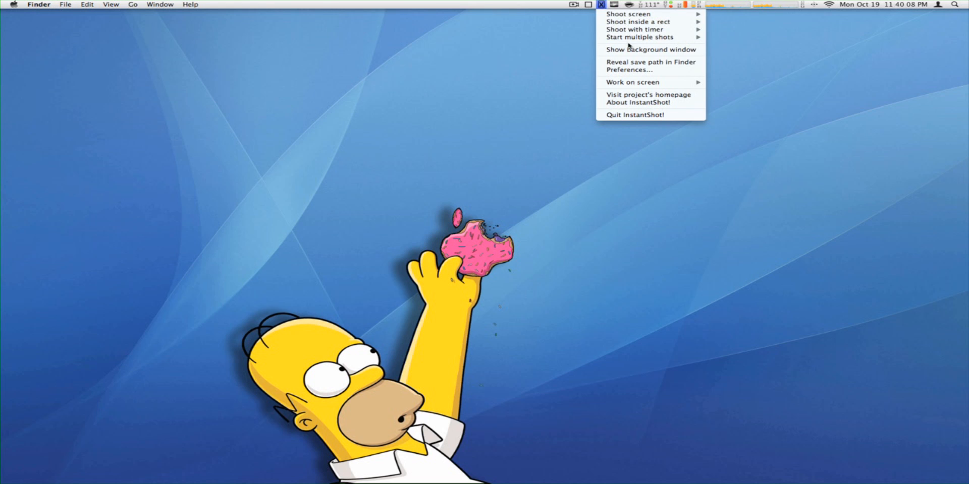
mouse_move(631, 49)
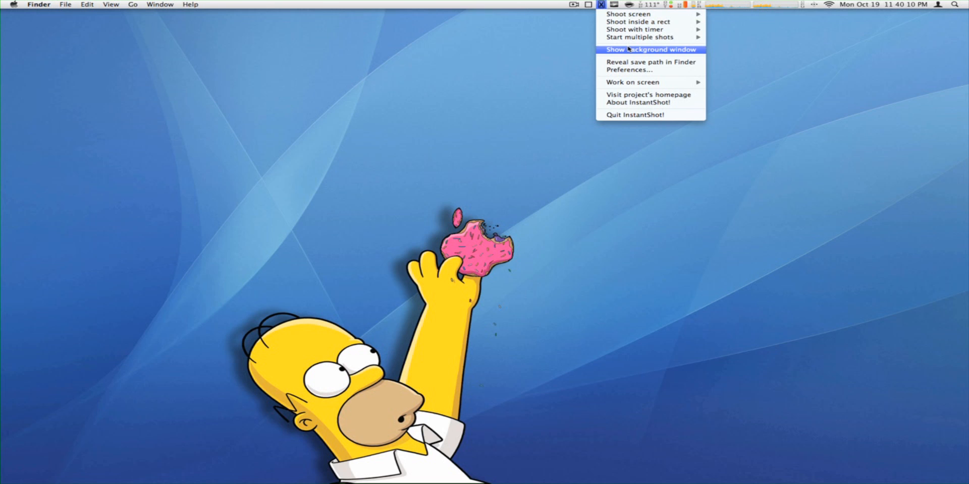
click(649, 49)
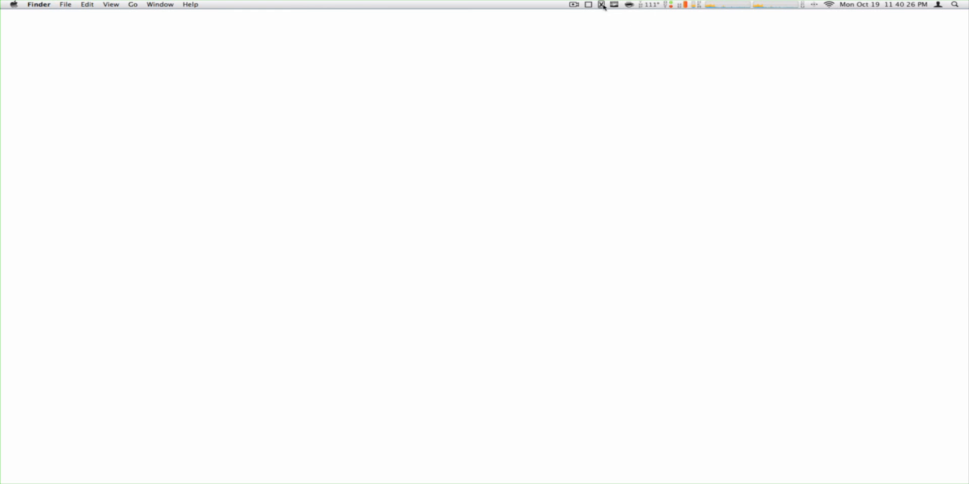
Step: Uncheck Show background window, toggle it back on, then off again
click(600, 6)
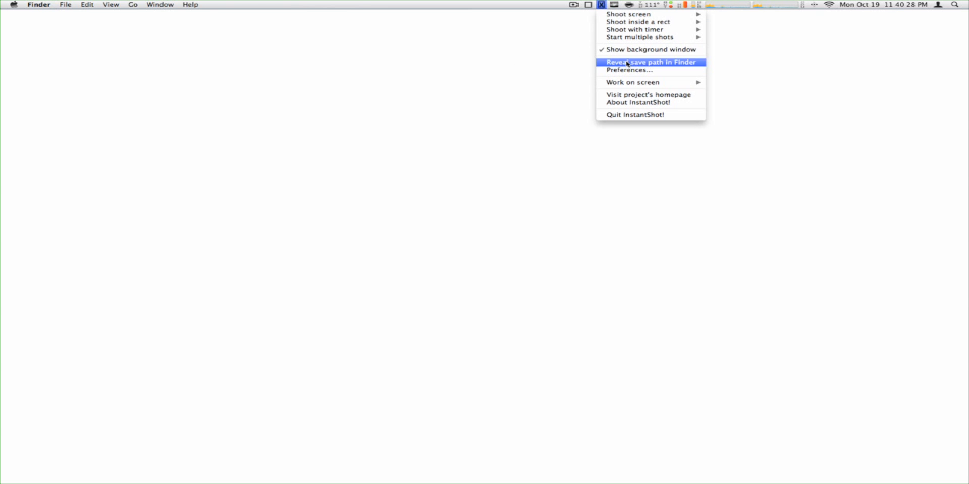
mouse_move(631, 50)
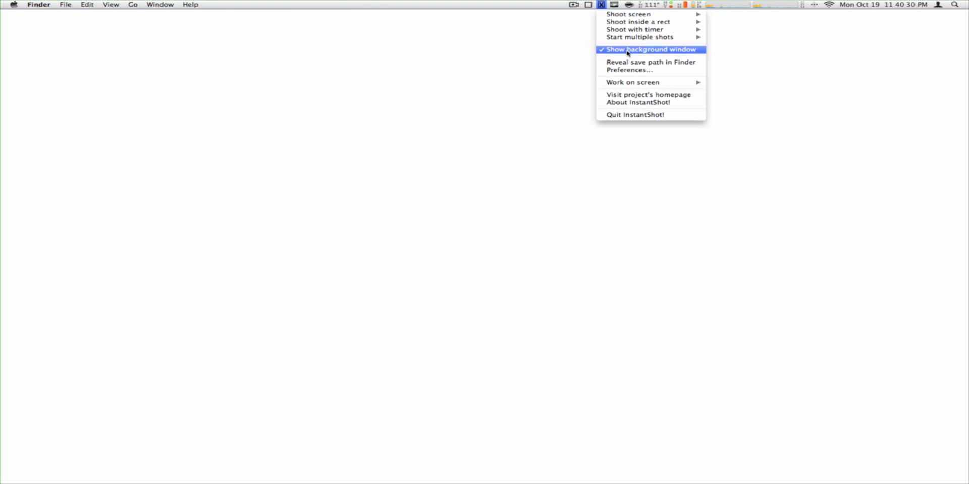
click(649, 49)
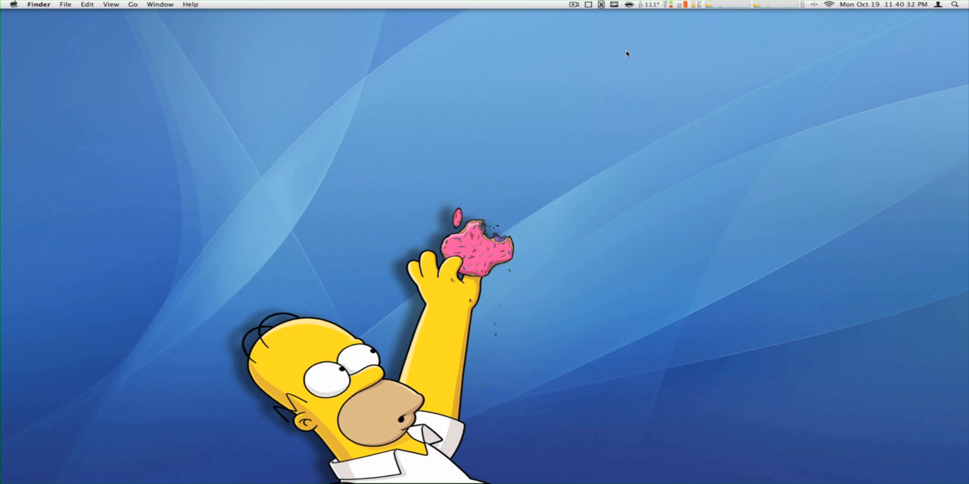
mouse_move(604, 37)
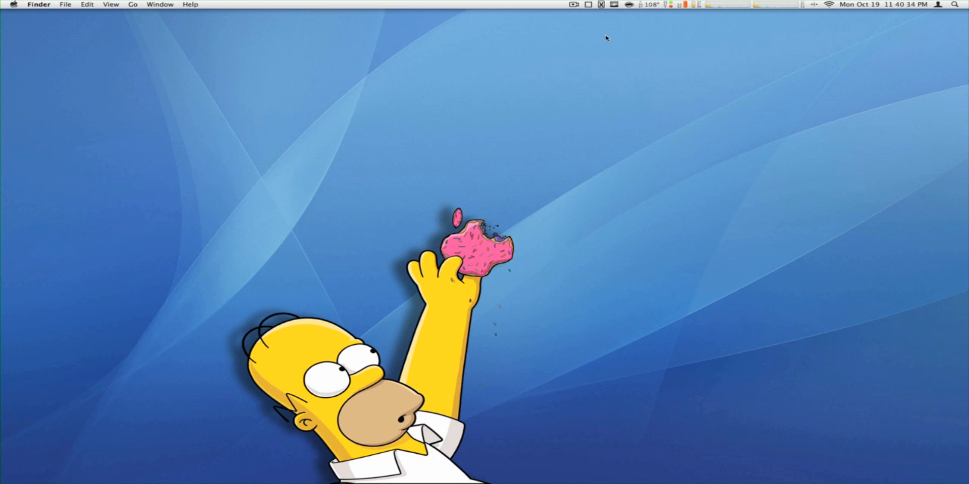
click(596, 4)
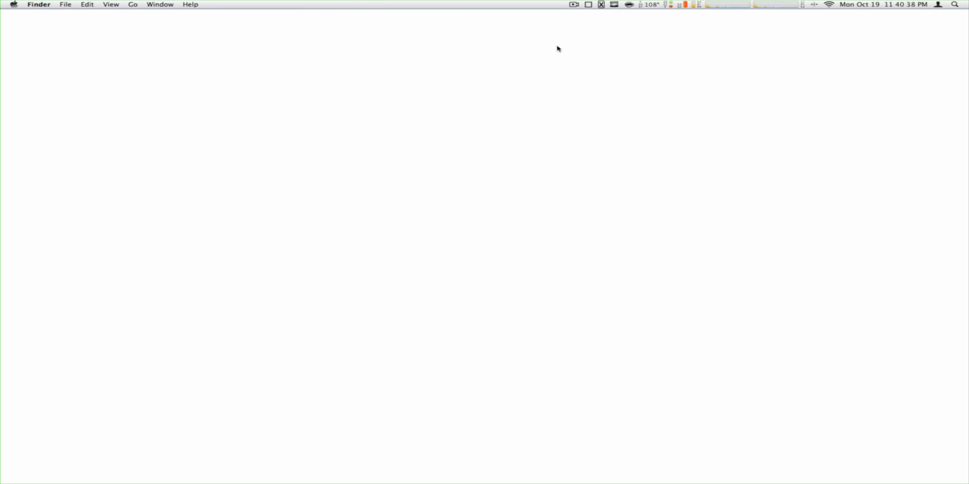
click(600, 6)
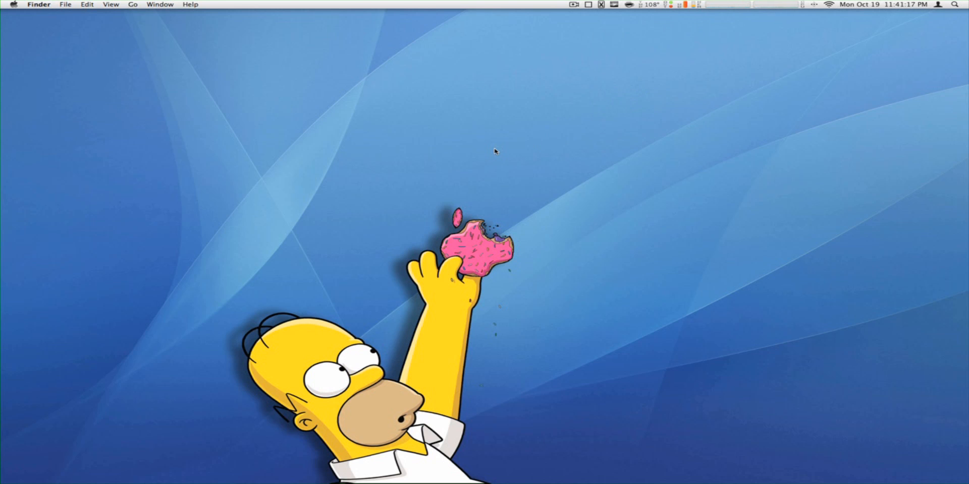
mouse_move(511, 150)
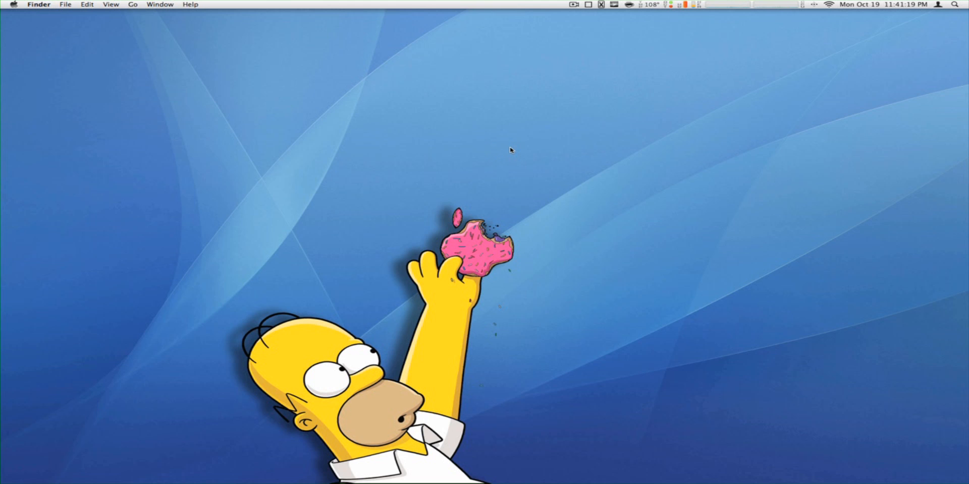